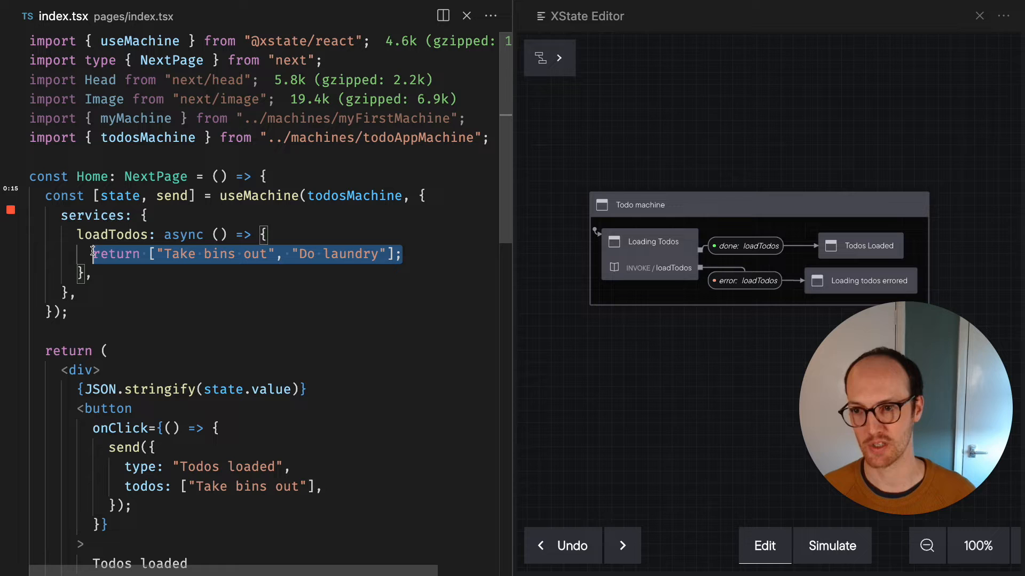
Scroll through index.tsx, whose Home component now returns only <div>{JSON.stringify(state.value)}</div>
scroll(down, 3)
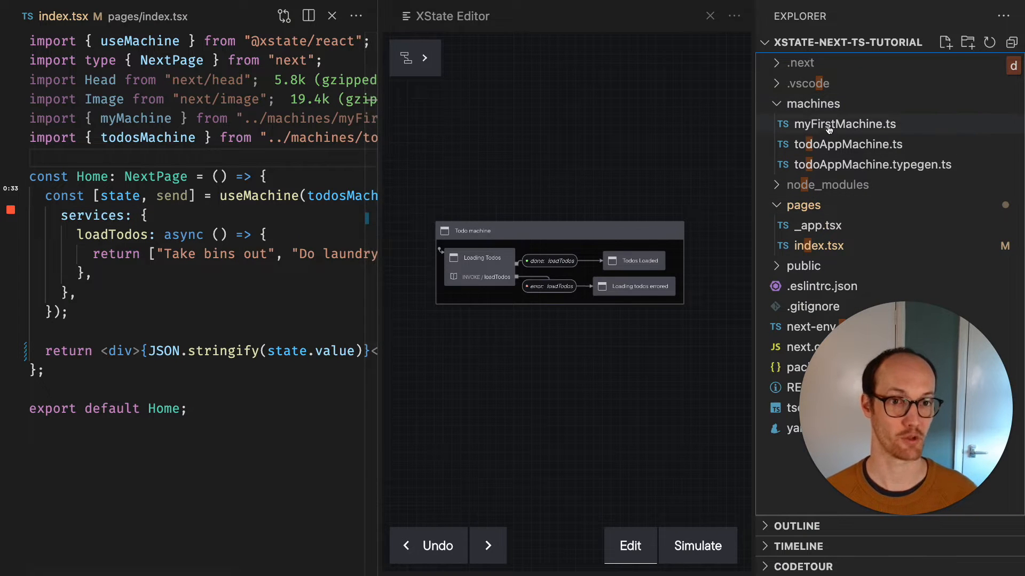
In todoAppMachine.ts, add context with todos: [] as string[] and errorMessage: undefined as string | undefined
click(849, 145)
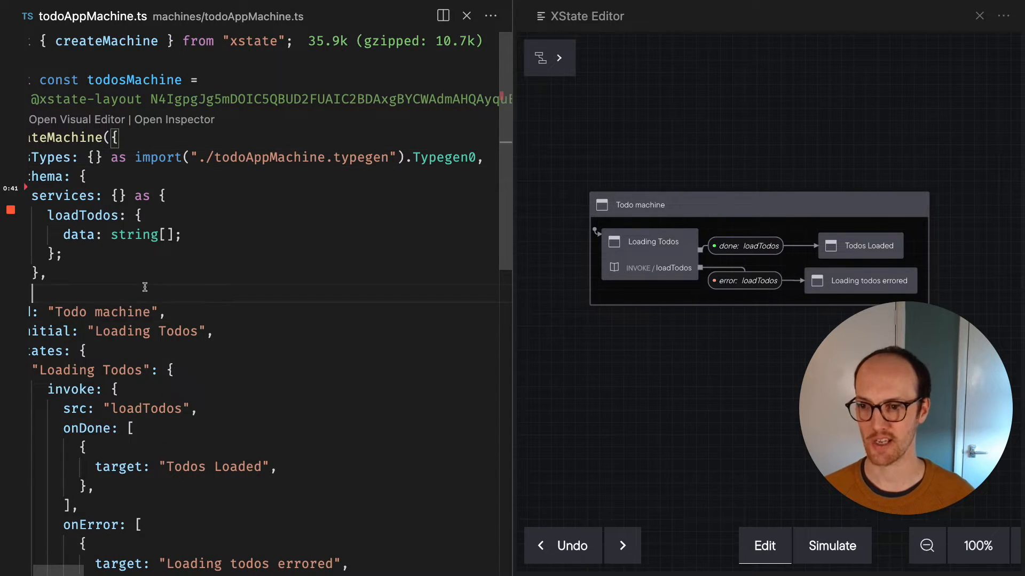
text(context:)
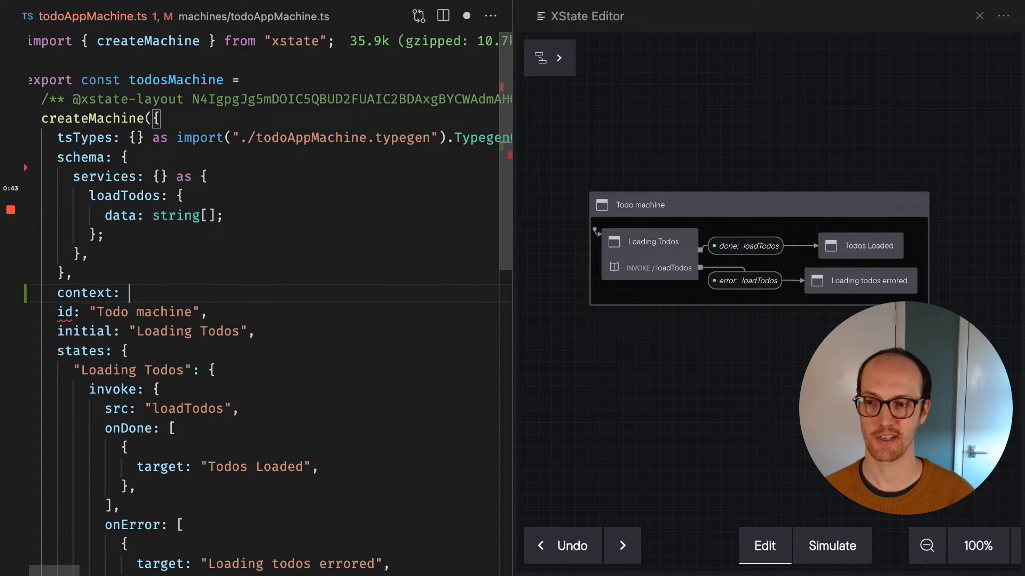
text({},)
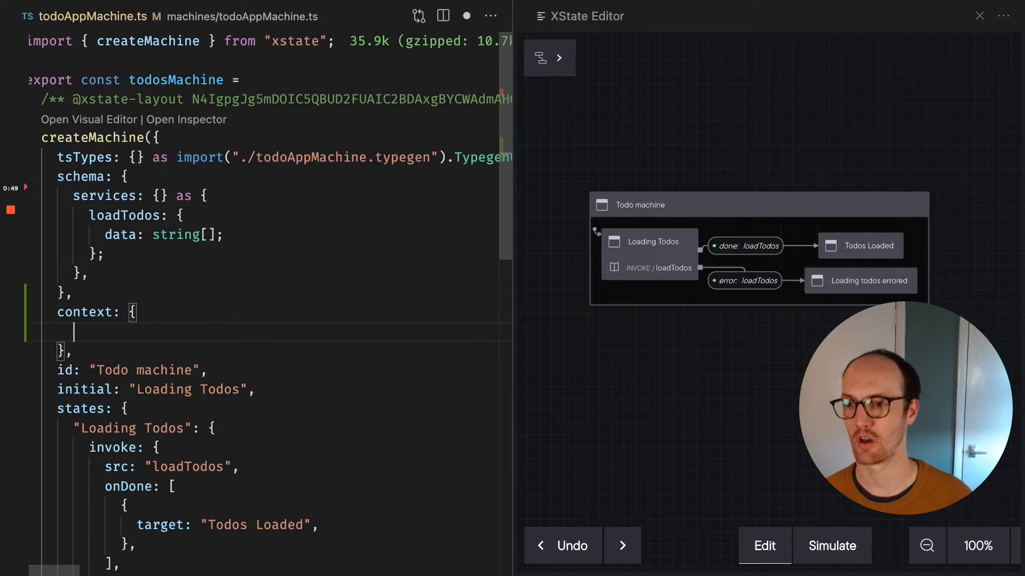
text(todos:)
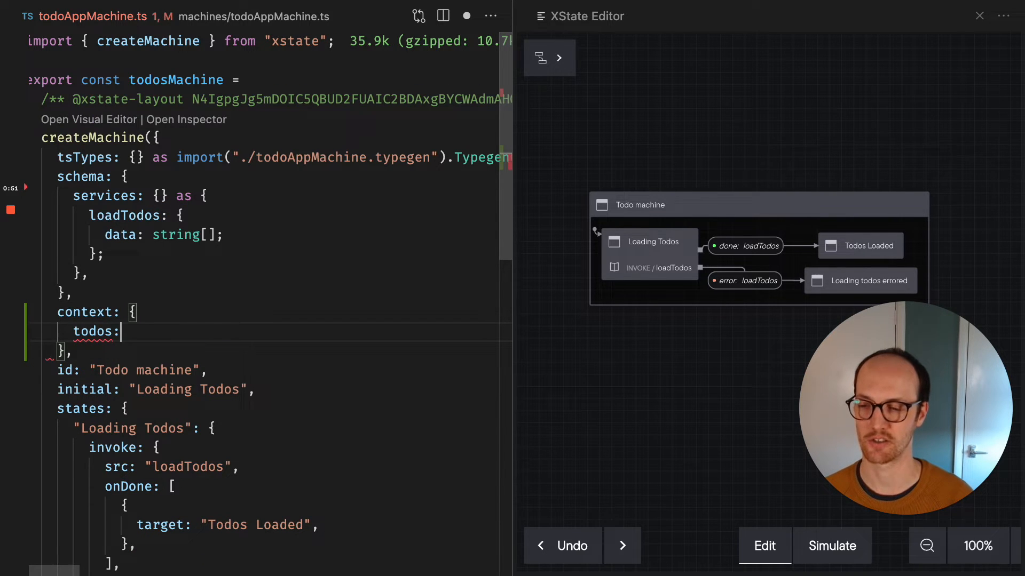
text(string)
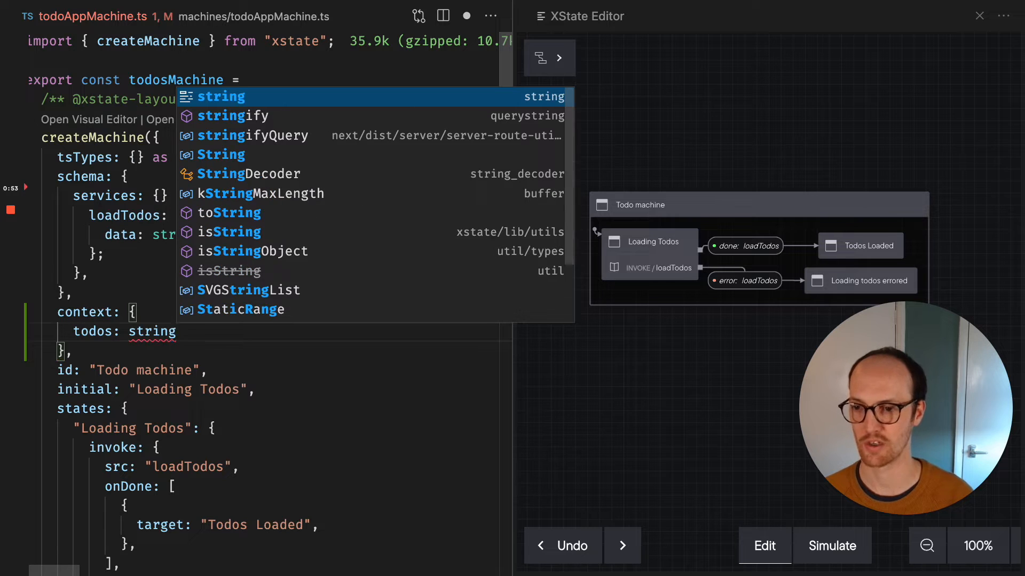
text([] as)
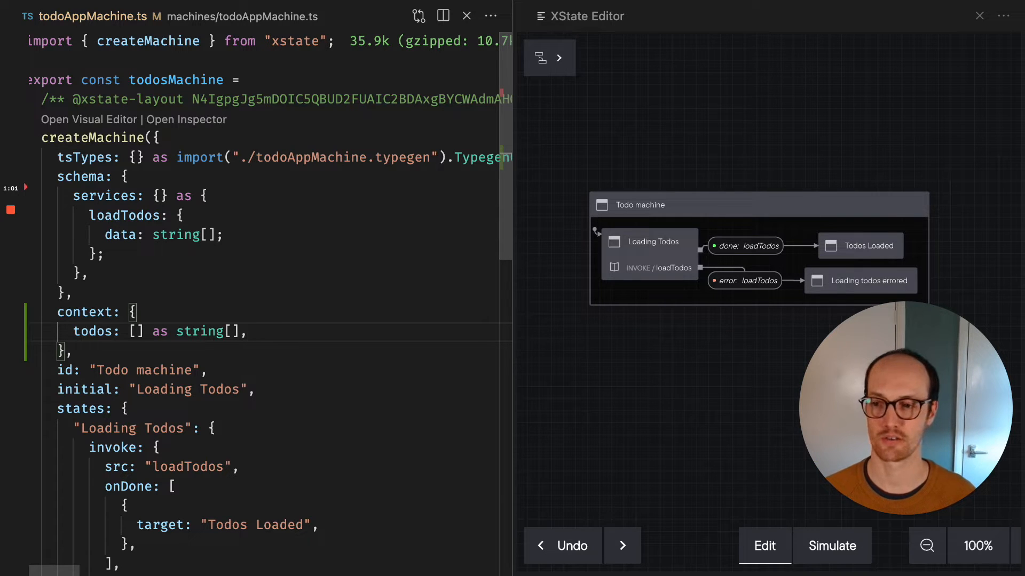
mouse_move(88, 312)
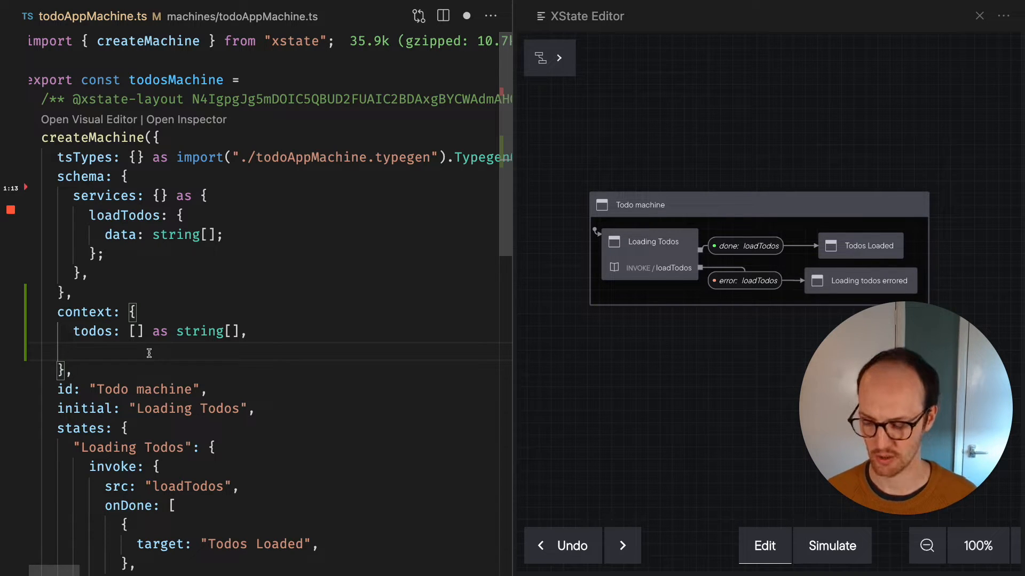
text(errorMes)
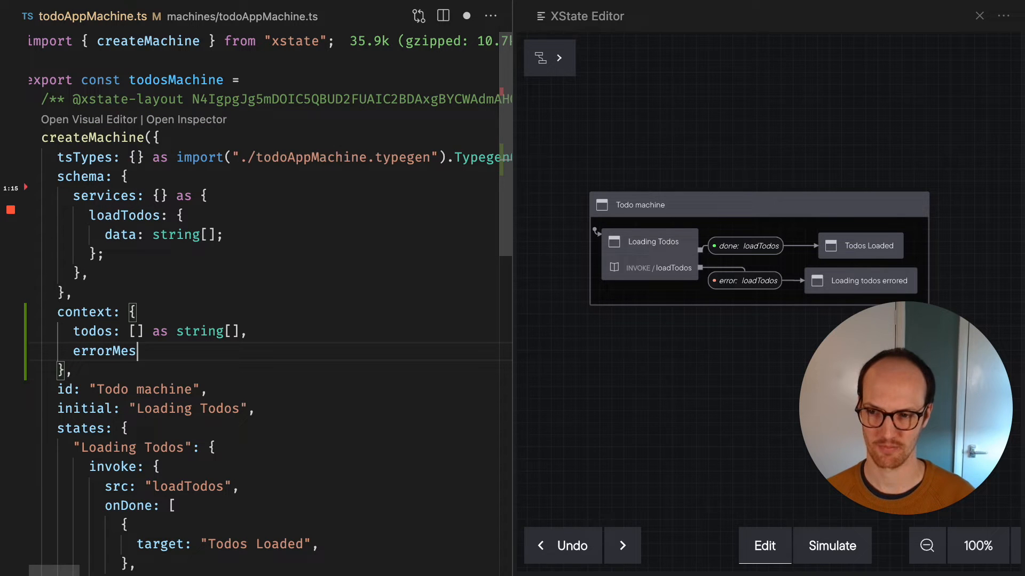
text(sage: undefined)
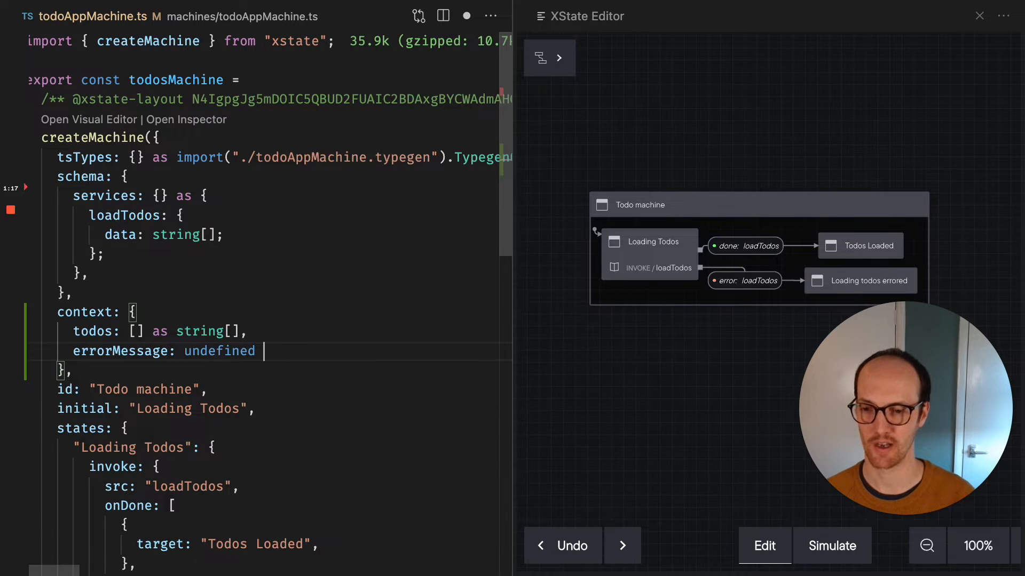
text(as string | u)
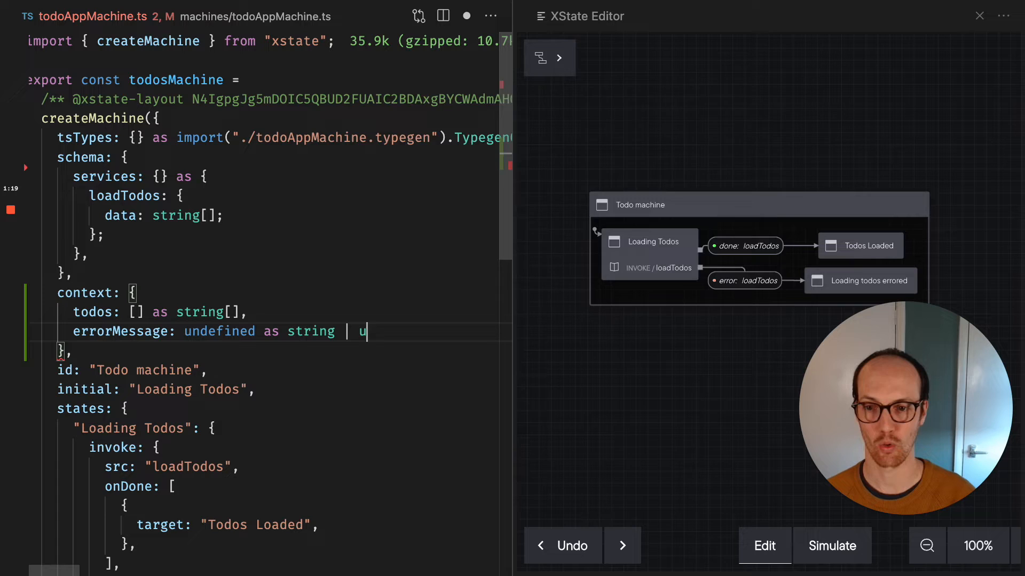
text(ndefined,)
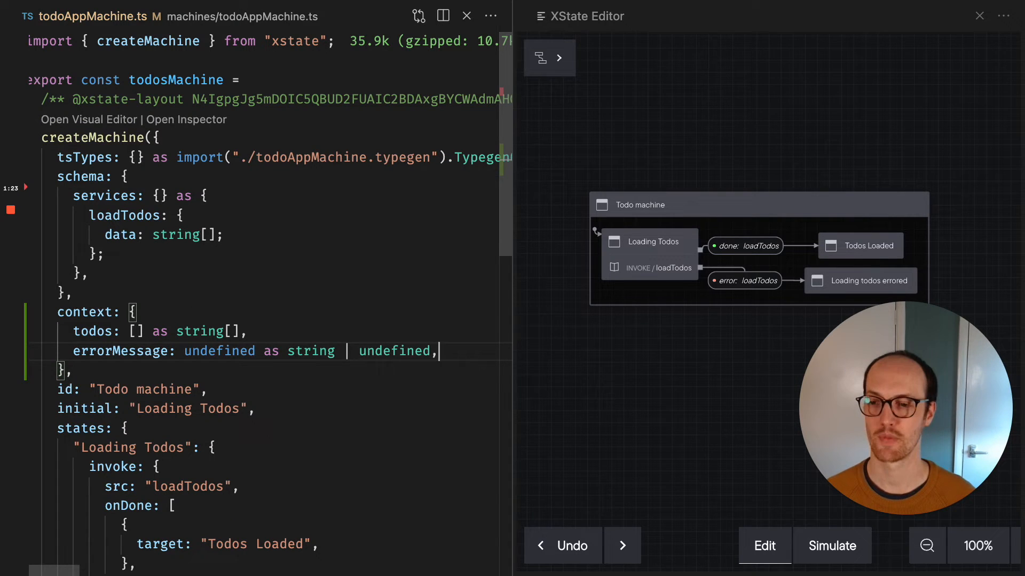
Add assign next to createMachine in the "xstate" import
scroll(down, 3)
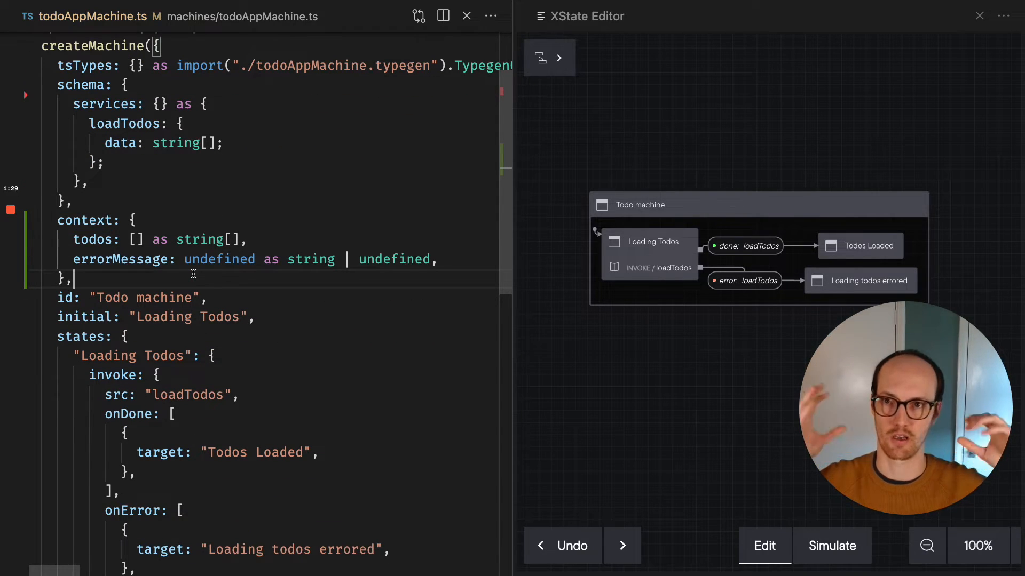
mouse_move(283, 352)
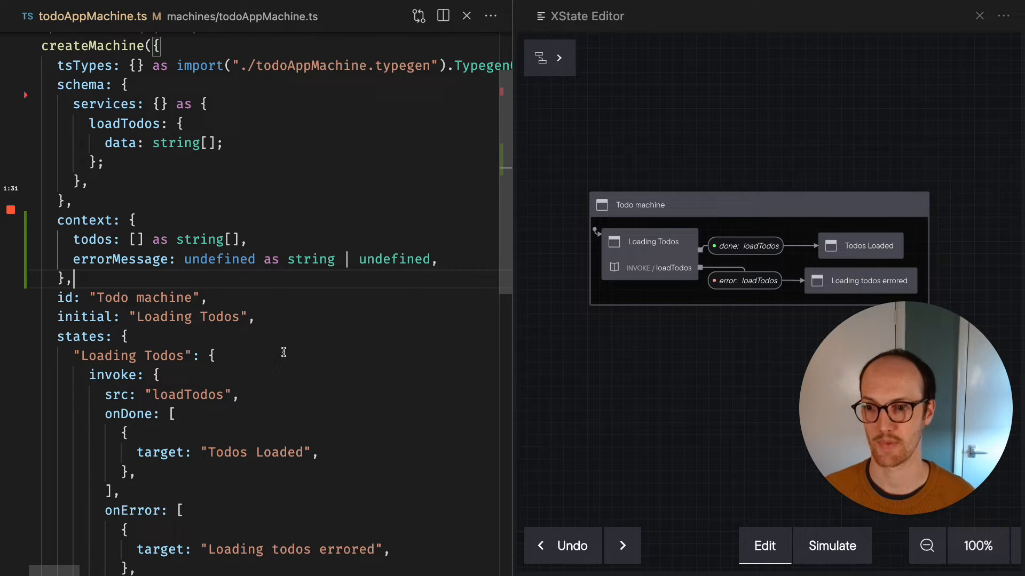
scroll(up, 3)
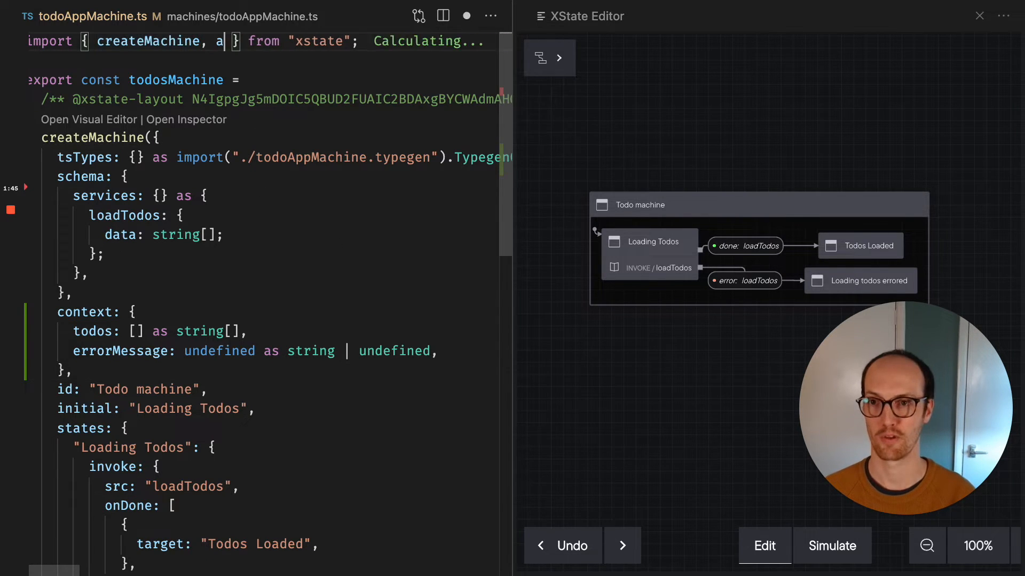
text(ssign)
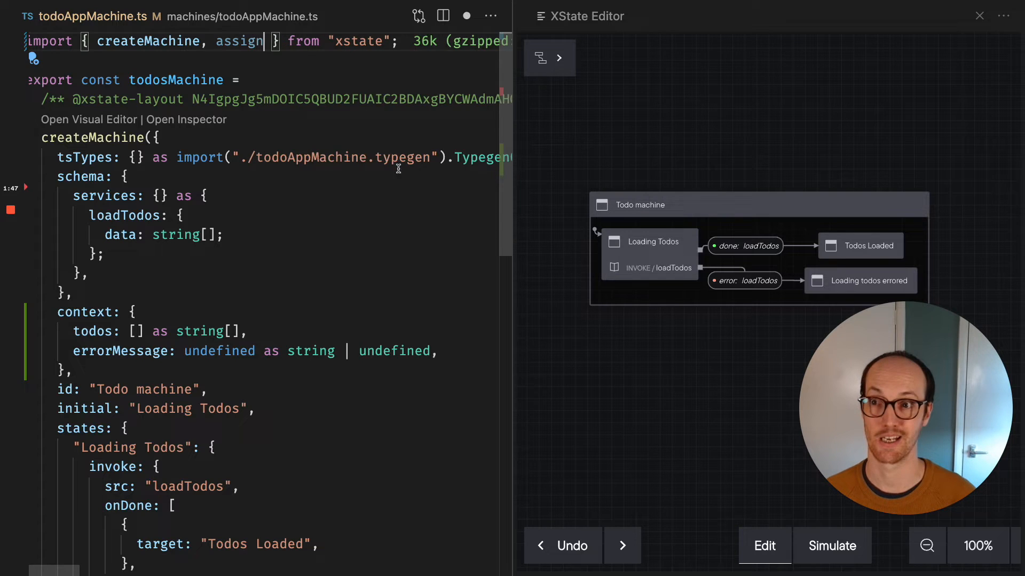
scroll(down, 3)
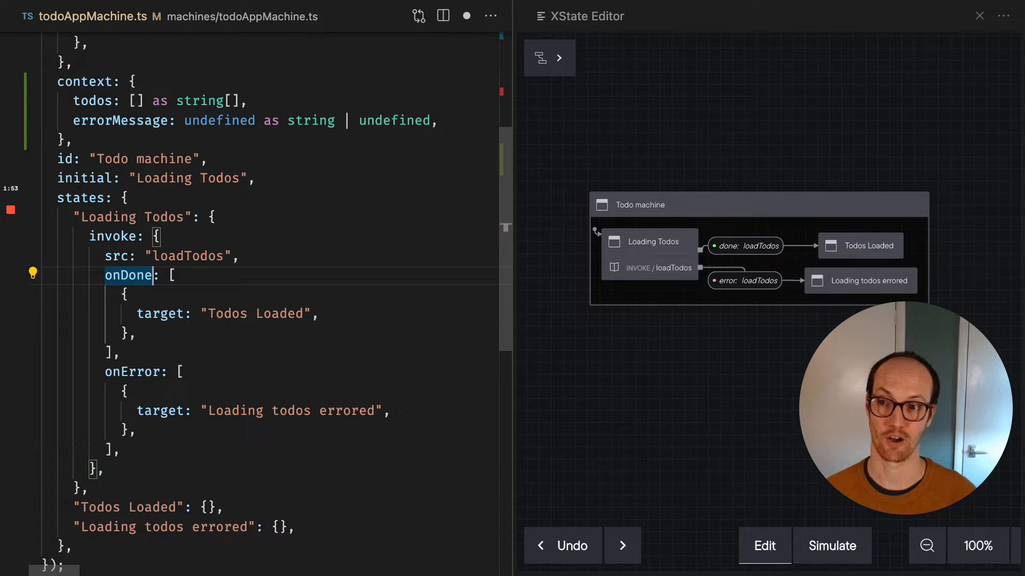
Add actions: 'assignTodosToContext' to the Loading Todos onDone transition
text(actions:)
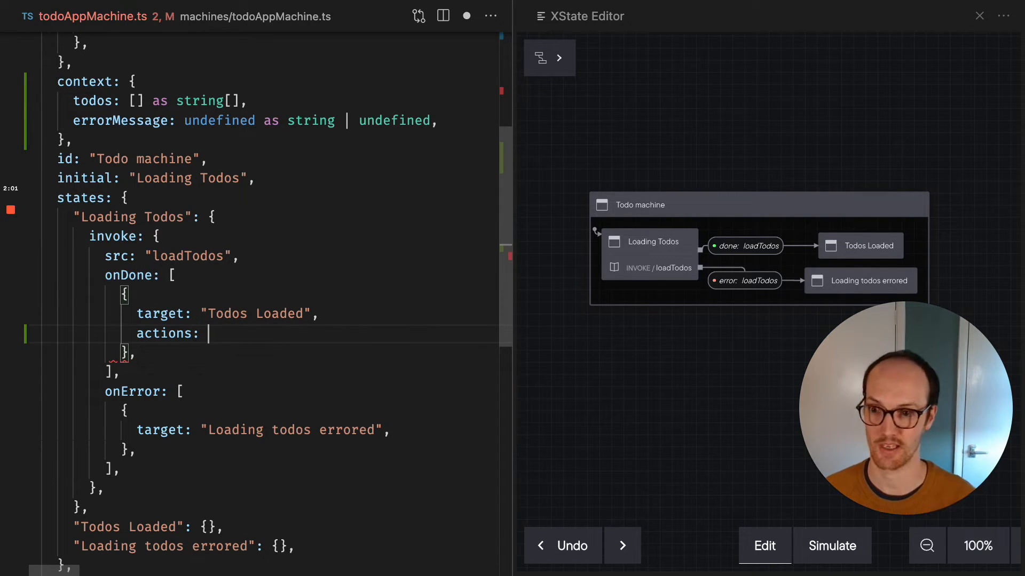
text(assign)
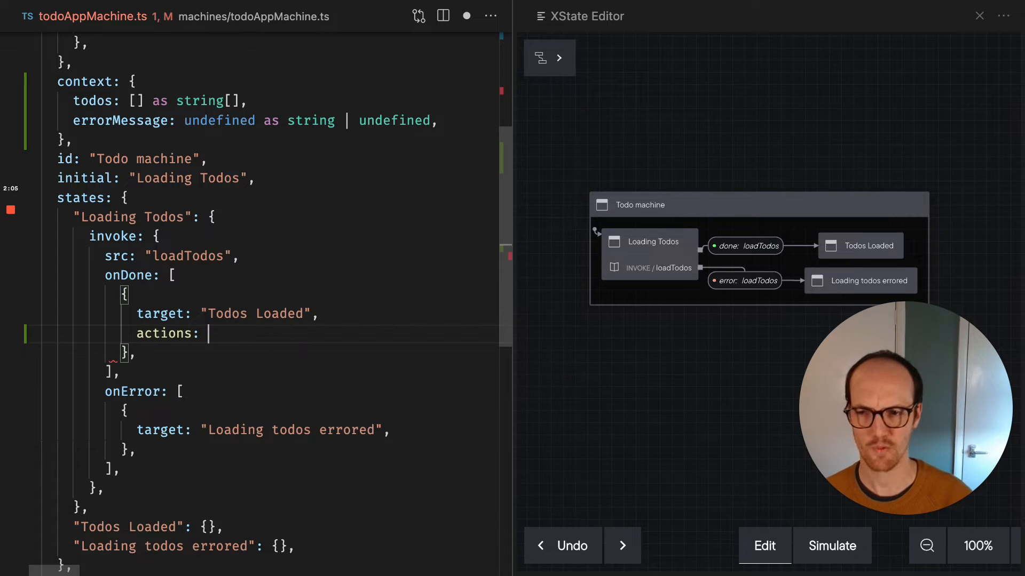
text(')
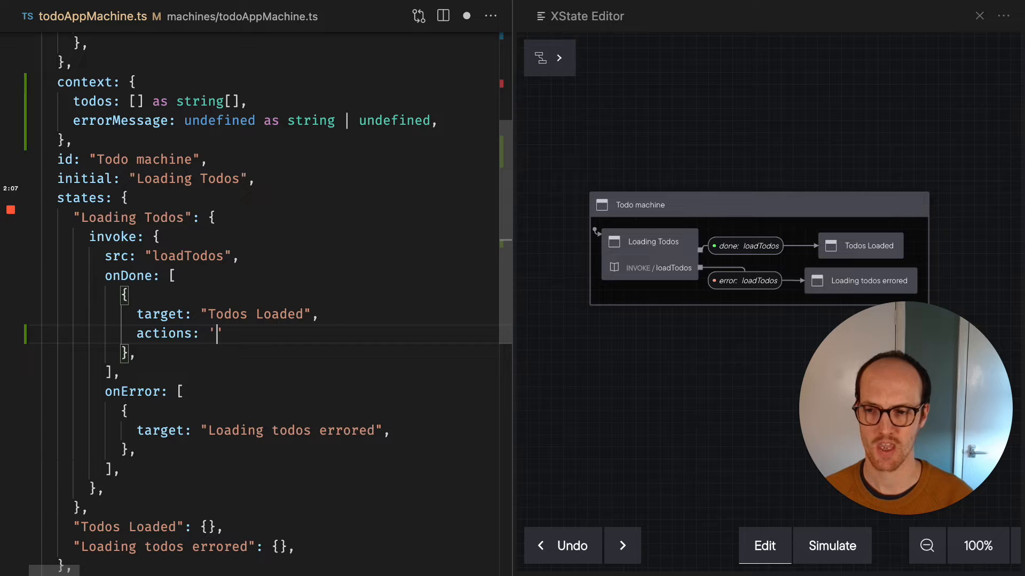
text(assignTodosT)
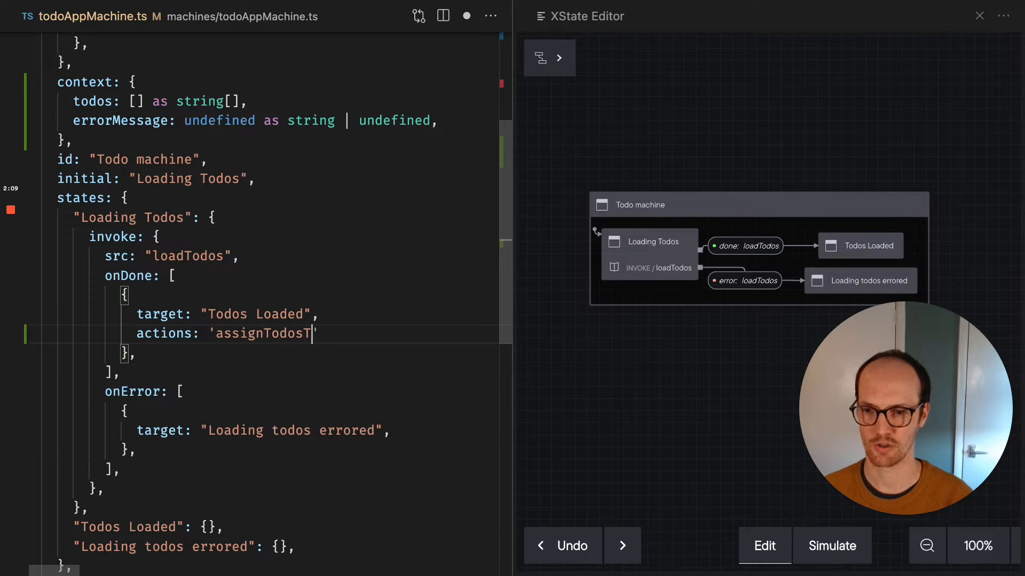
text(oContext',)
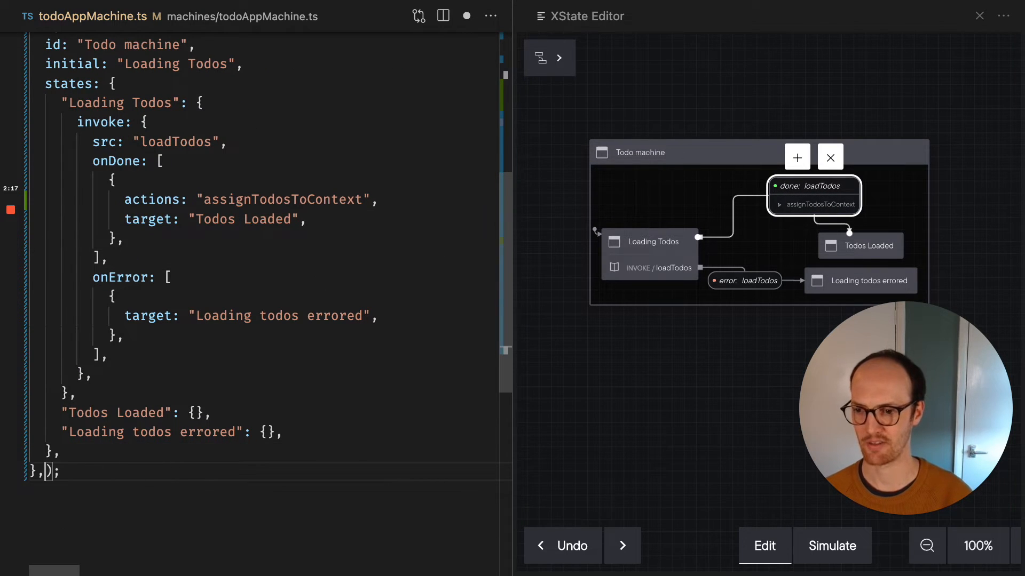
Define assignTodosToContext as assign((context, event) => { return todos: event.data })
text(actions: {)
text(assignTodosToContext: assign()
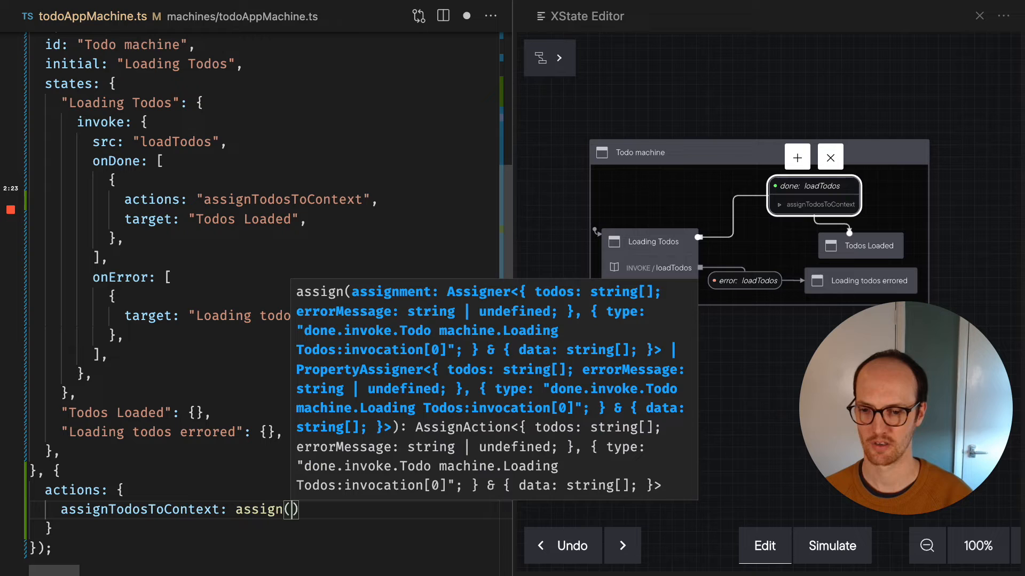
text((context, event))
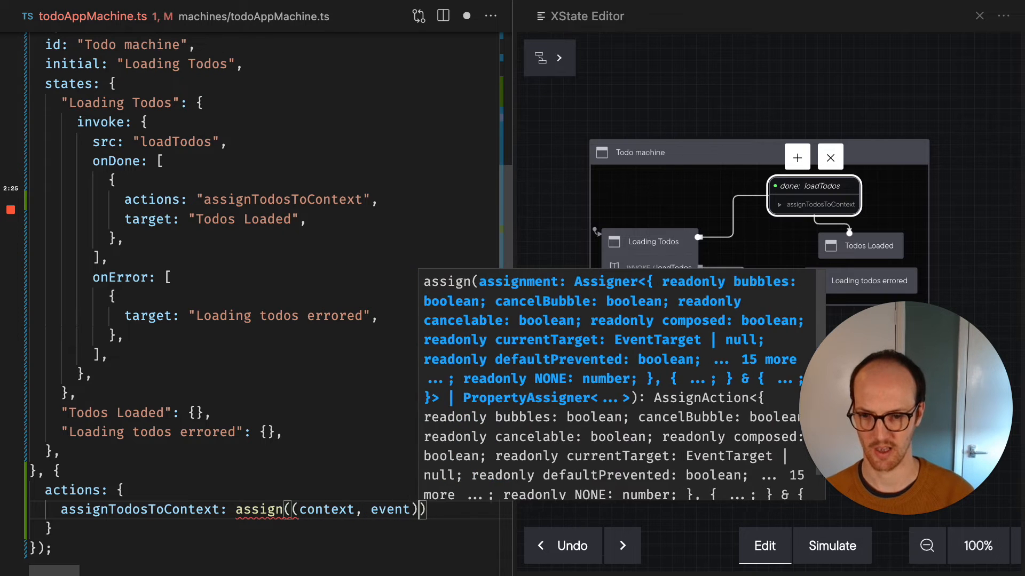
text(=> {)
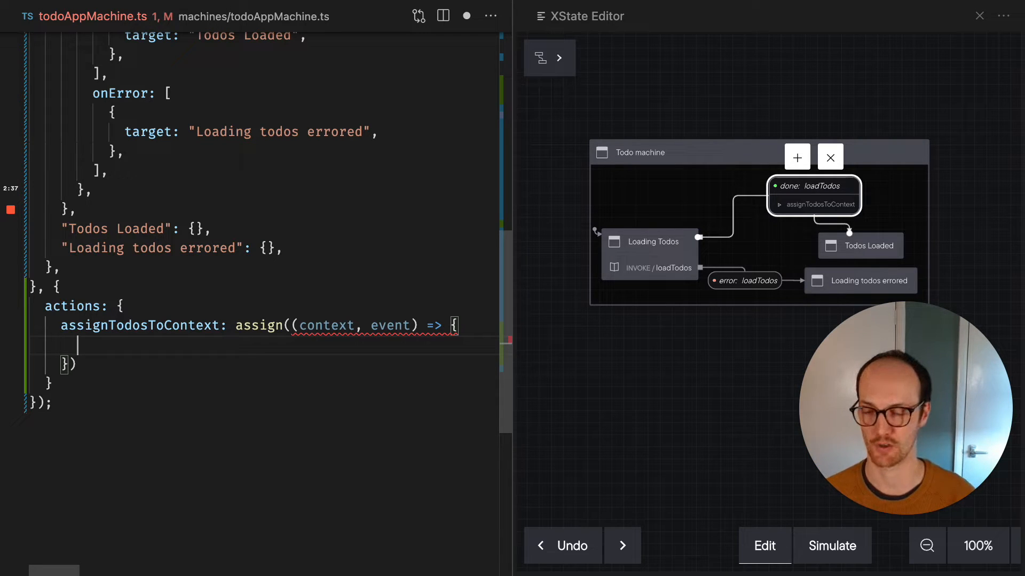
text(r)
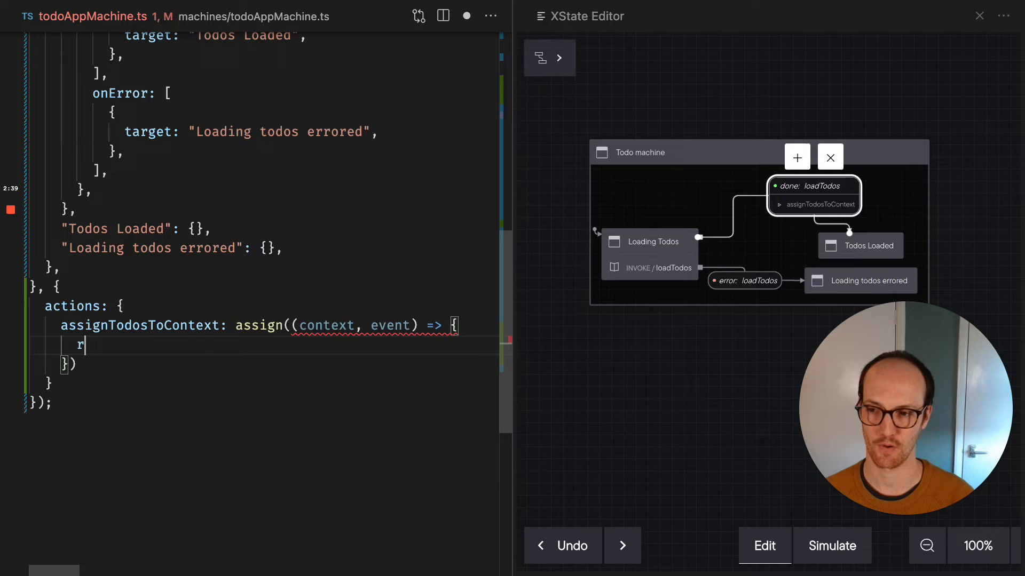
text(eturn {)
text(todos: event.)
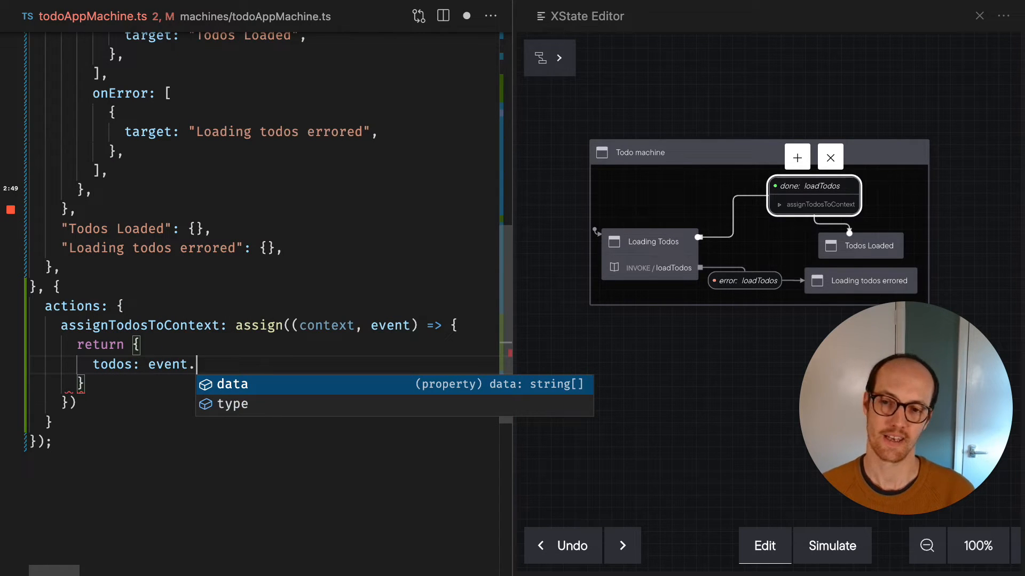
mouse_move(389, 325)
text(data,)
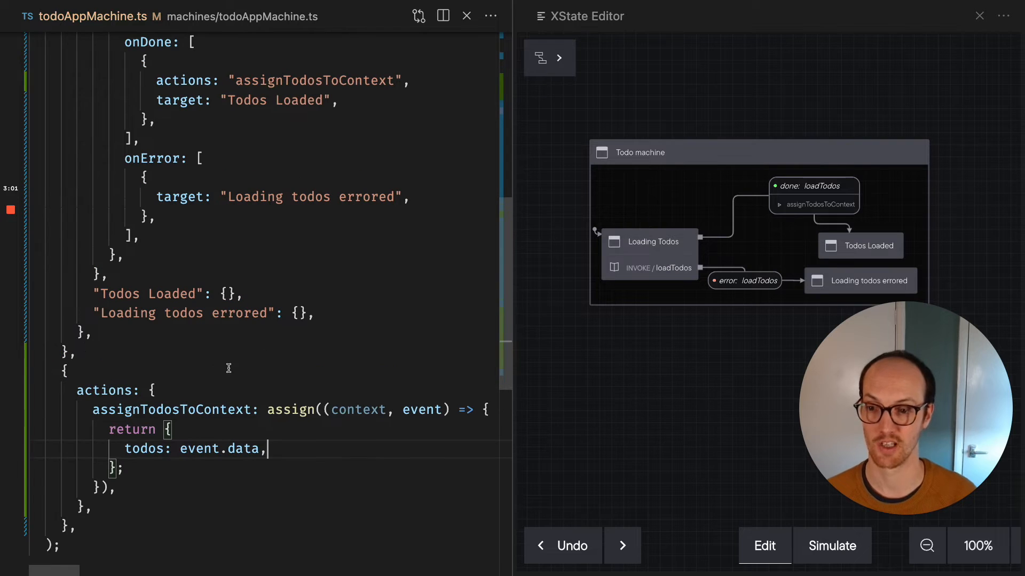
Add actions: 'assignErrorToContext' under onError and start its assign definition
scroll(up, 3)
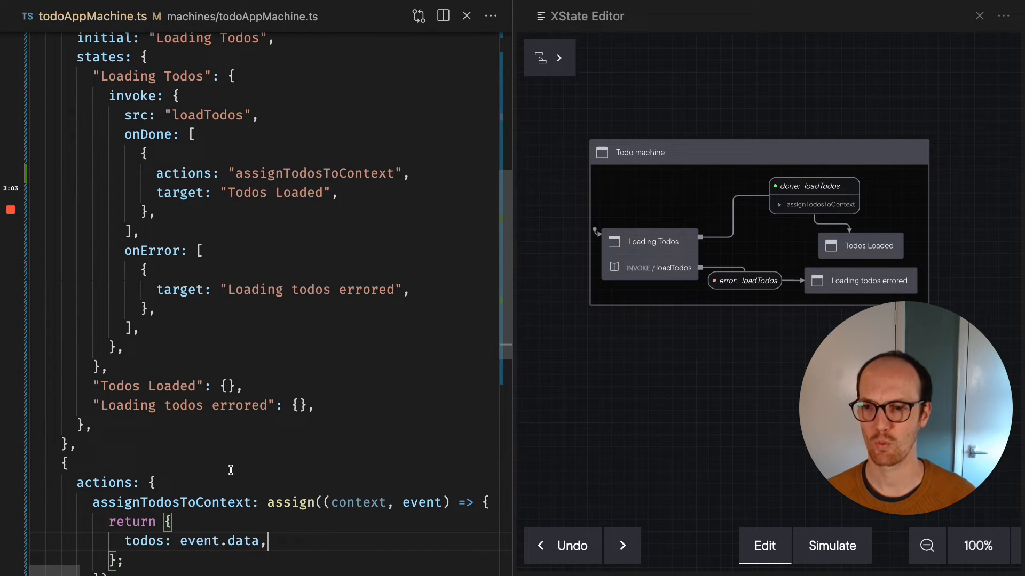
scroll(up, 3)
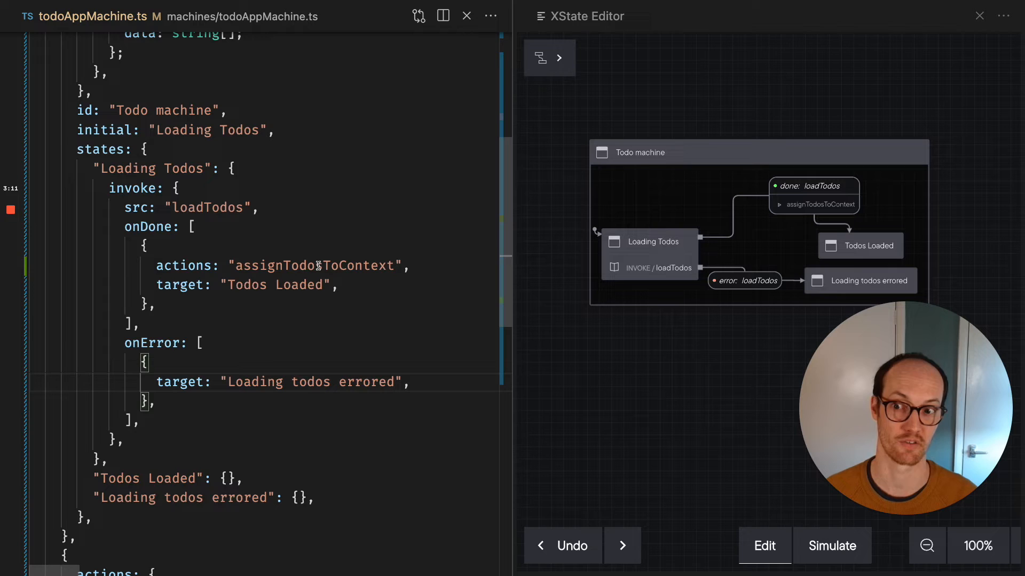
text(actions:)
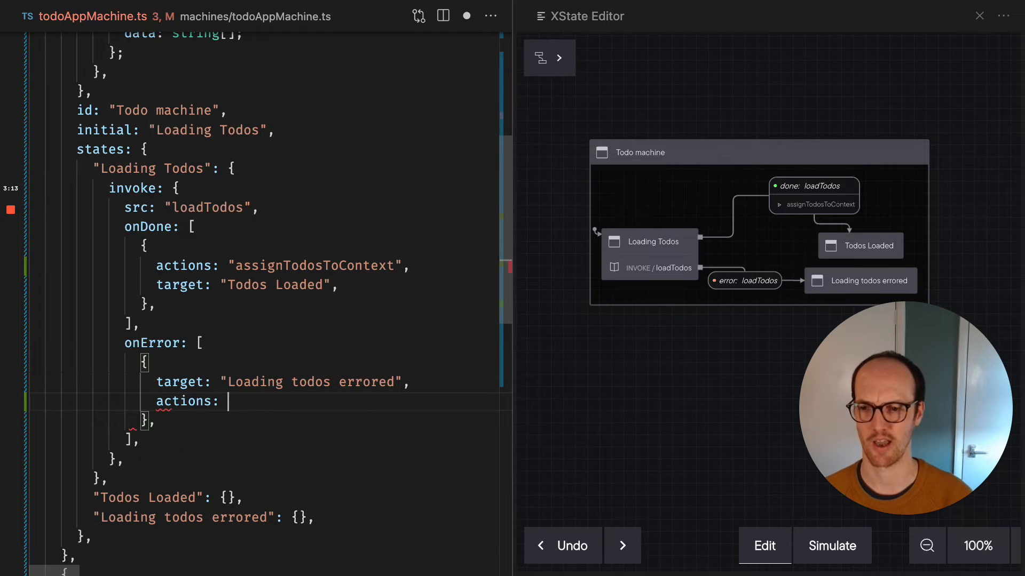
text('assignErrorToContext",)
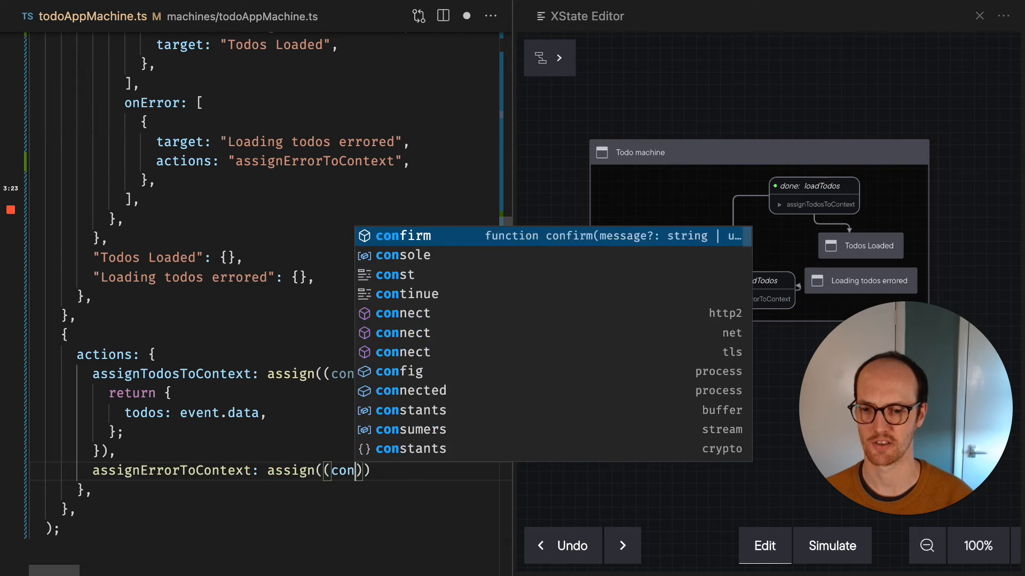
Make assignErrorToContext return errorMessage: (event.data as Error).message
text(context, event)
text(return)
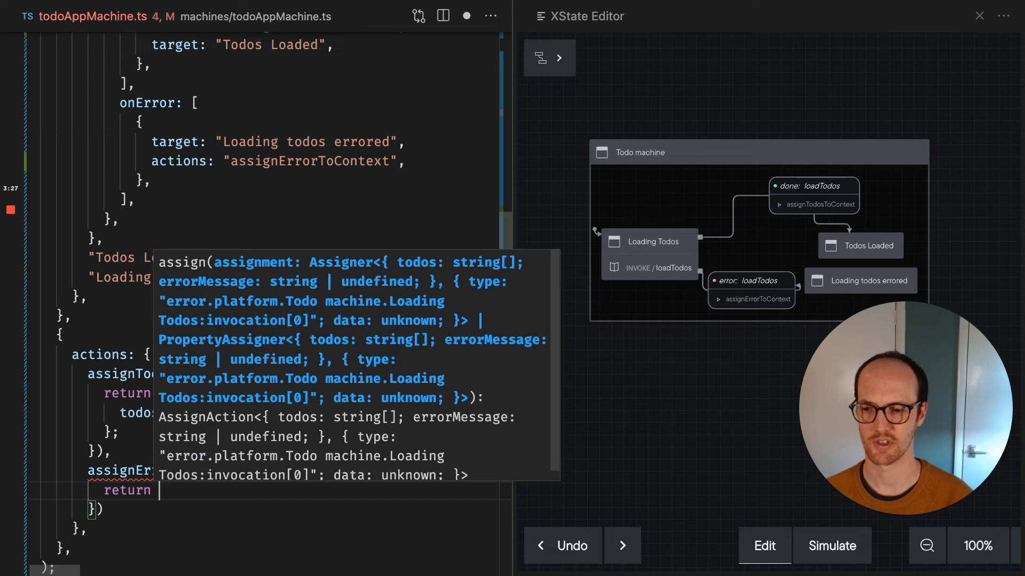
text(event.data)
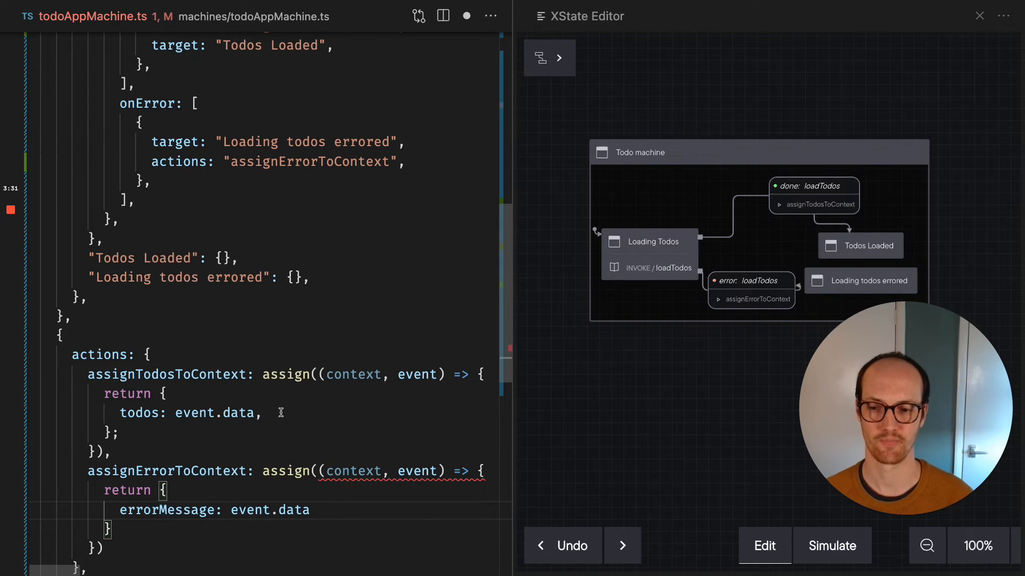
mouse_move(293, 510)
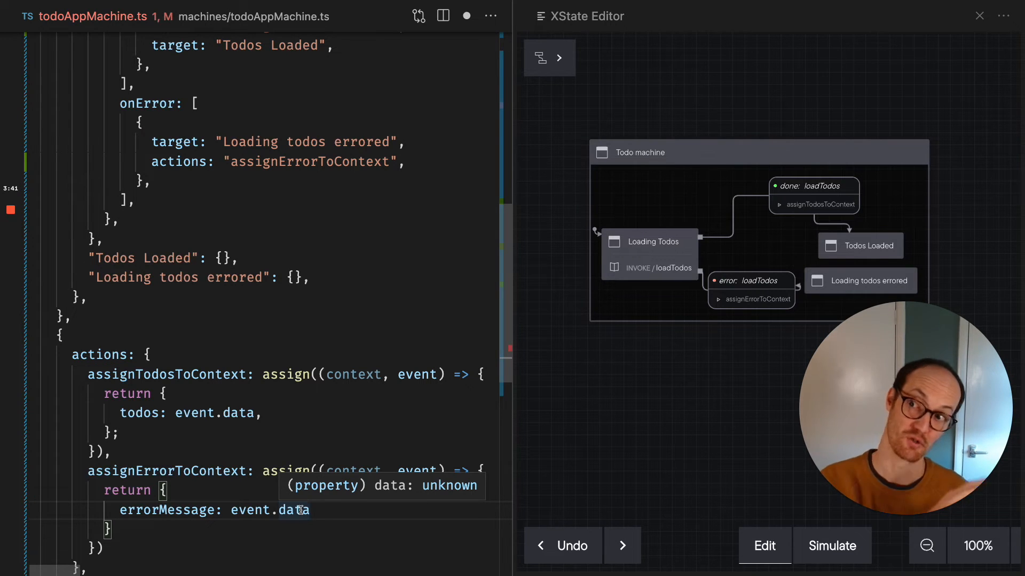
double_click(295, 510)
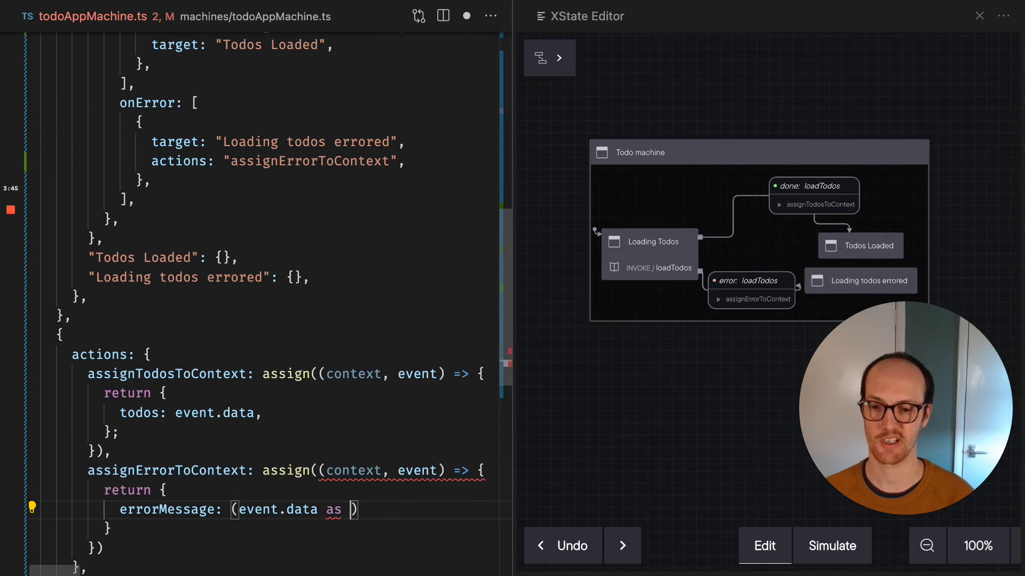
text(Error).message,)
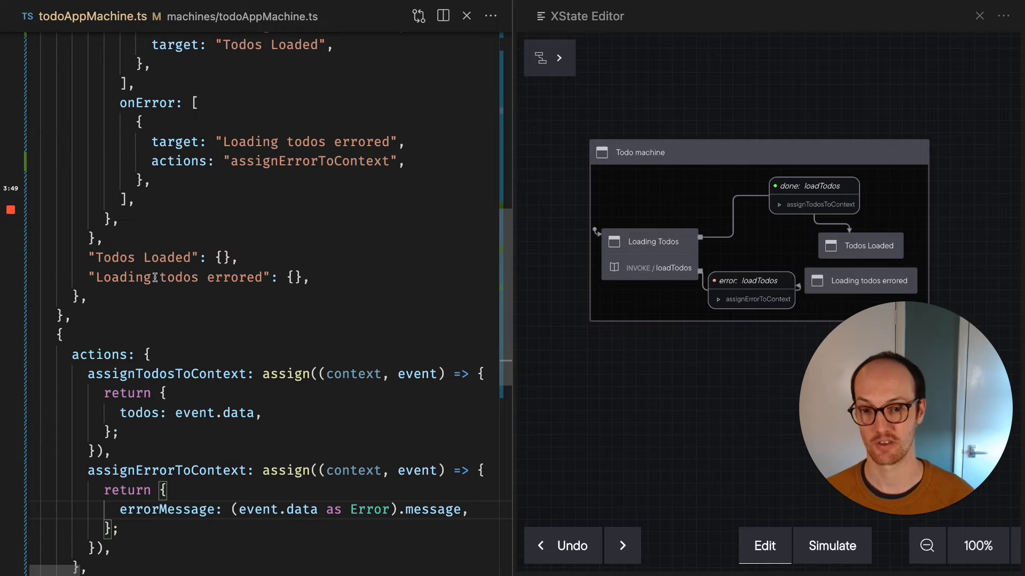
Review the machine file and diagram, then show the Explorer with machines and pages expanded
scroll(up, 3)
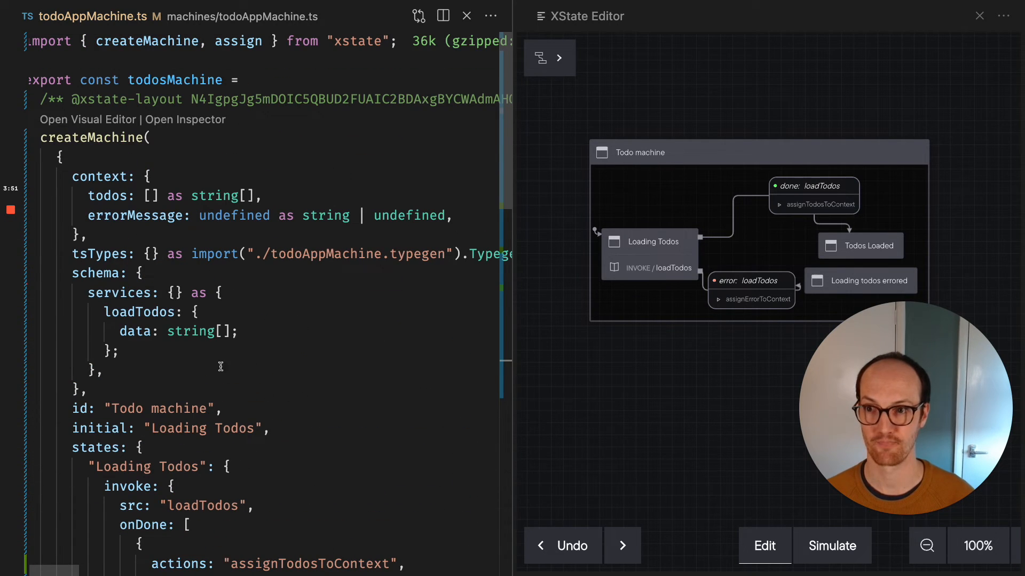
scroll(down, 3)
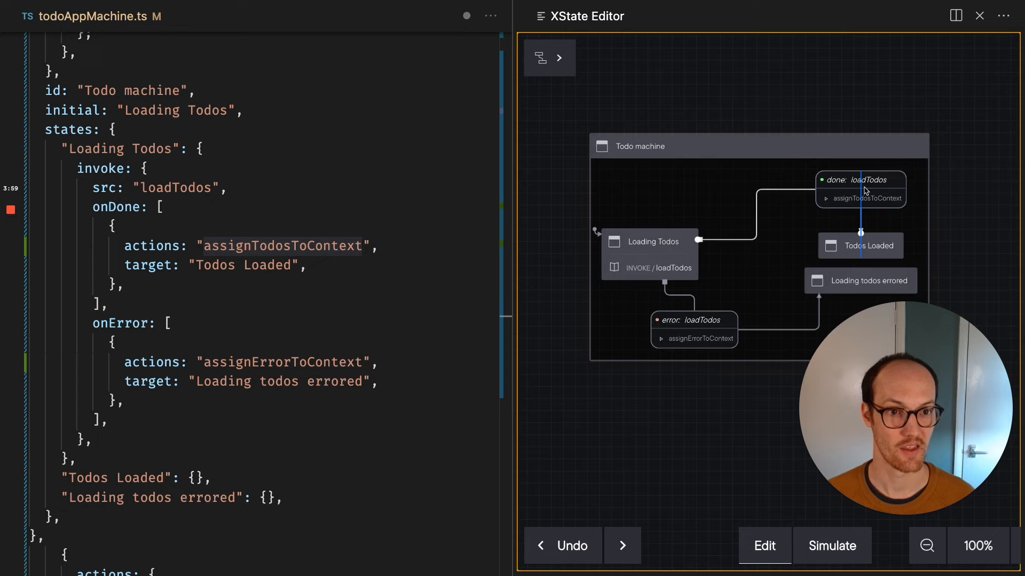
click(860, 189)
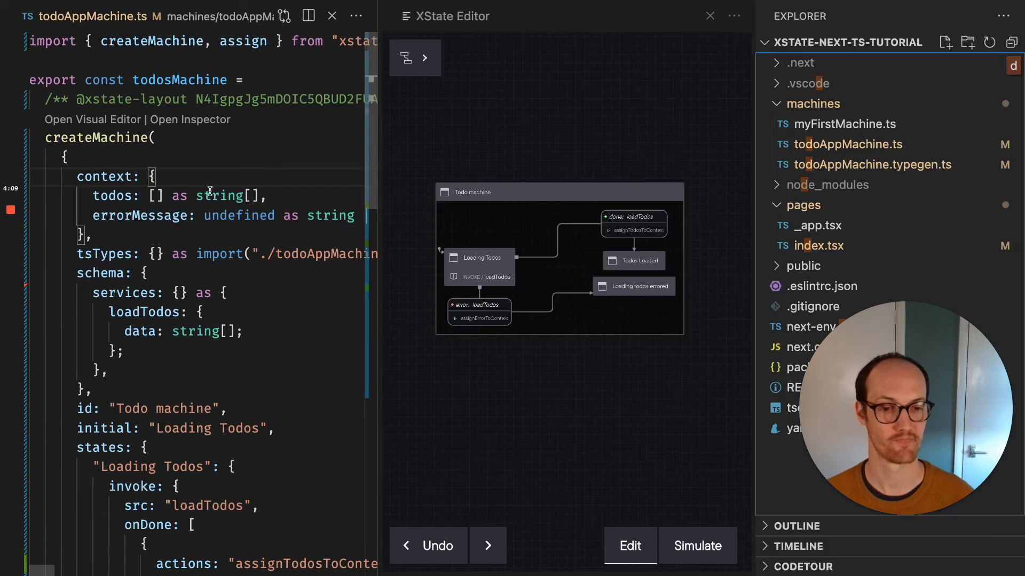
In pages/index.tsx, add {JSON.stringify(state.context)} and check the loaded todos in the browser
click(818, 245)
text(<pre></pre>)
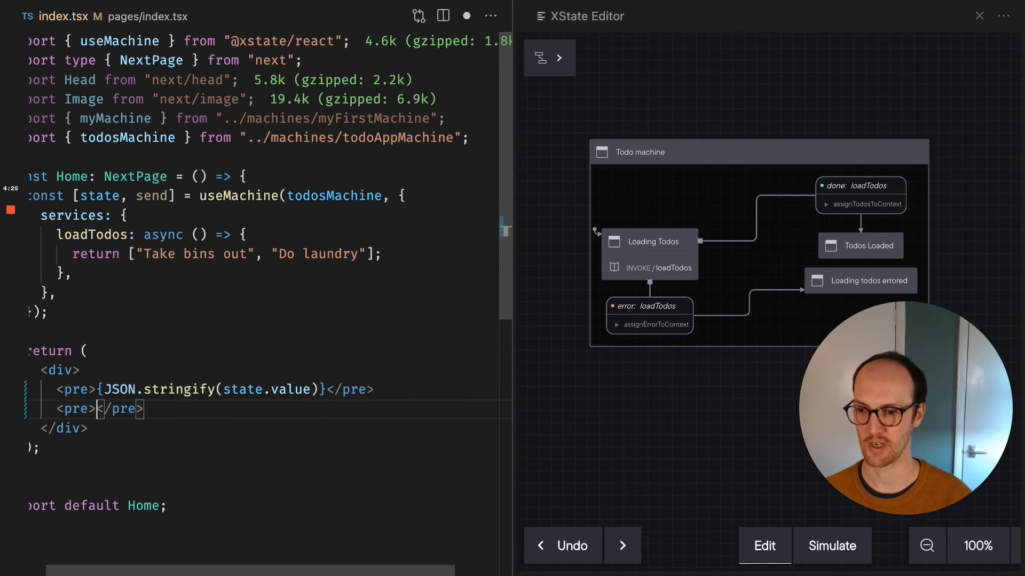
text({JSON.stringify()})
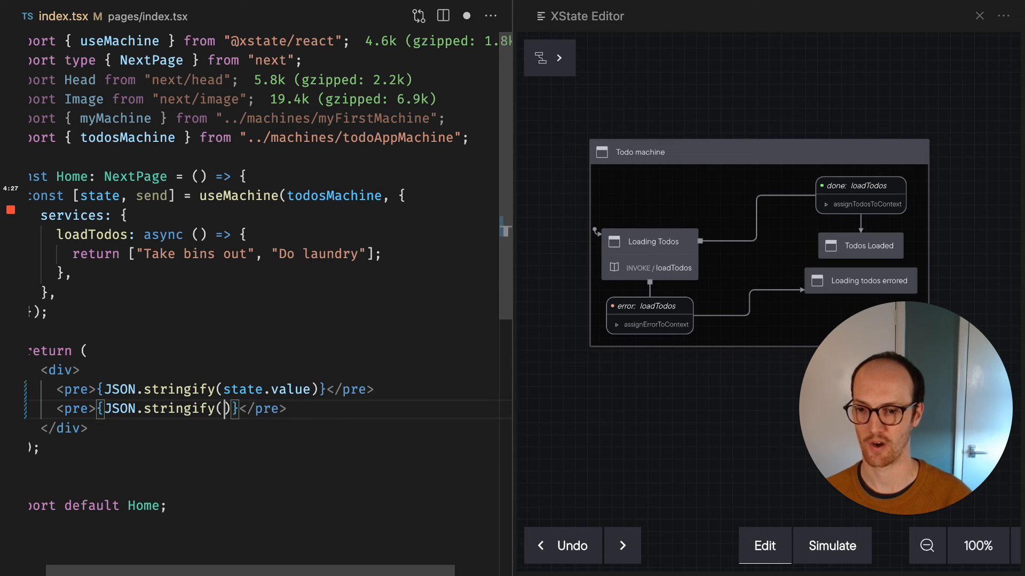
text(state.context)
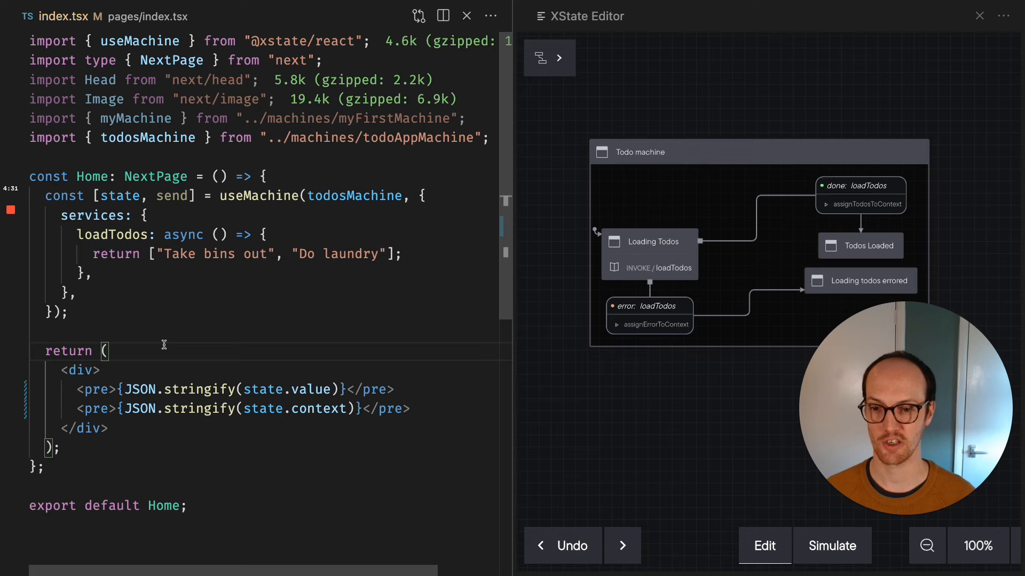
mouse_move(253, 386)
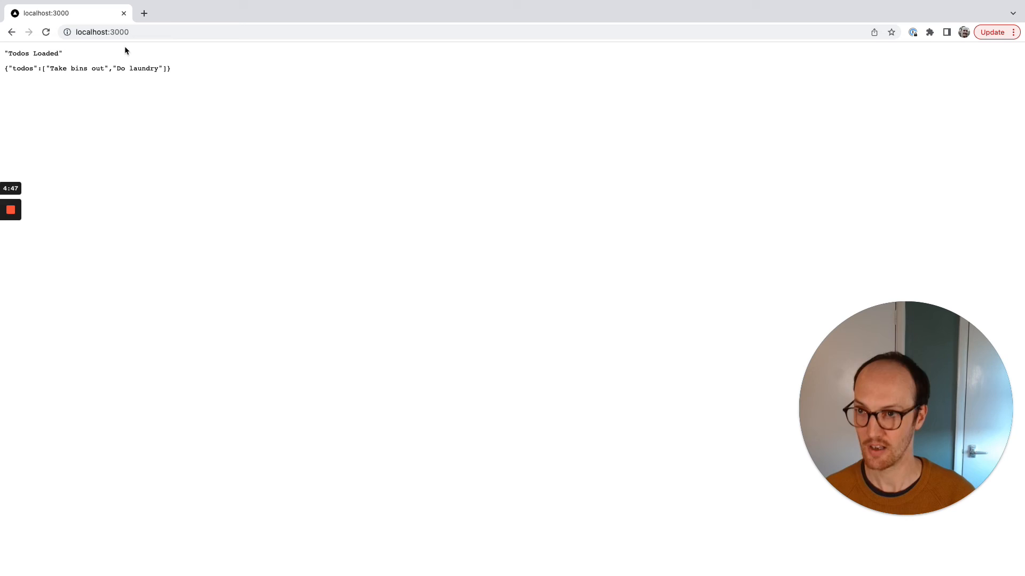
double_click(33, 53)
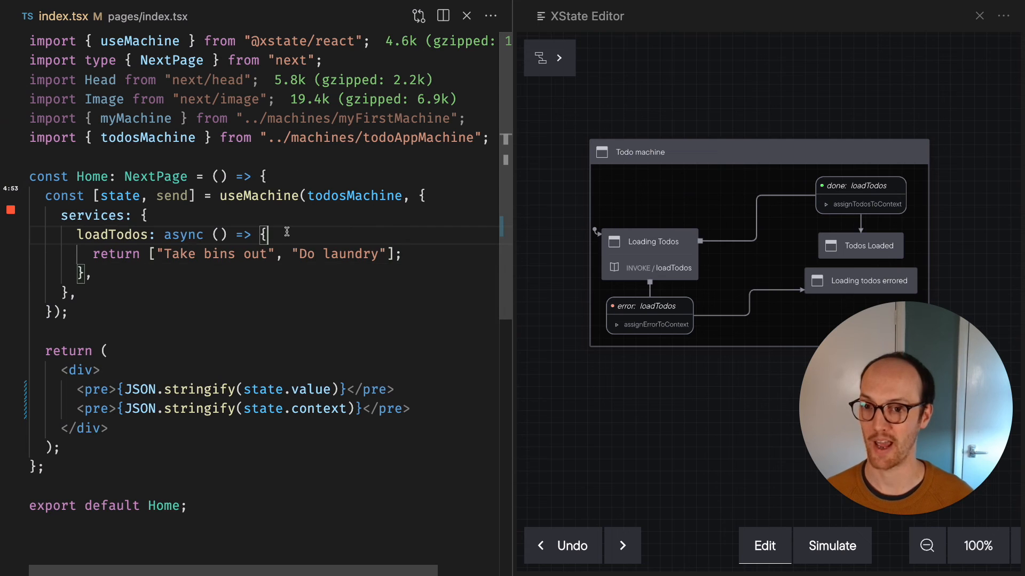
Add throw new Error('Oh noooo') at the start of loadTodos
text(throw new Er)
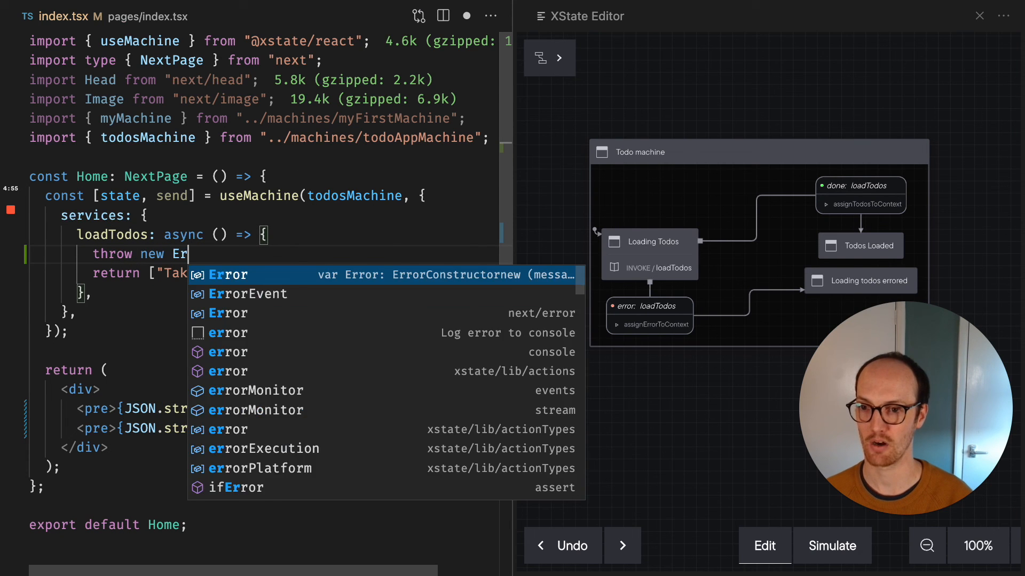
text(('Oh noooo')
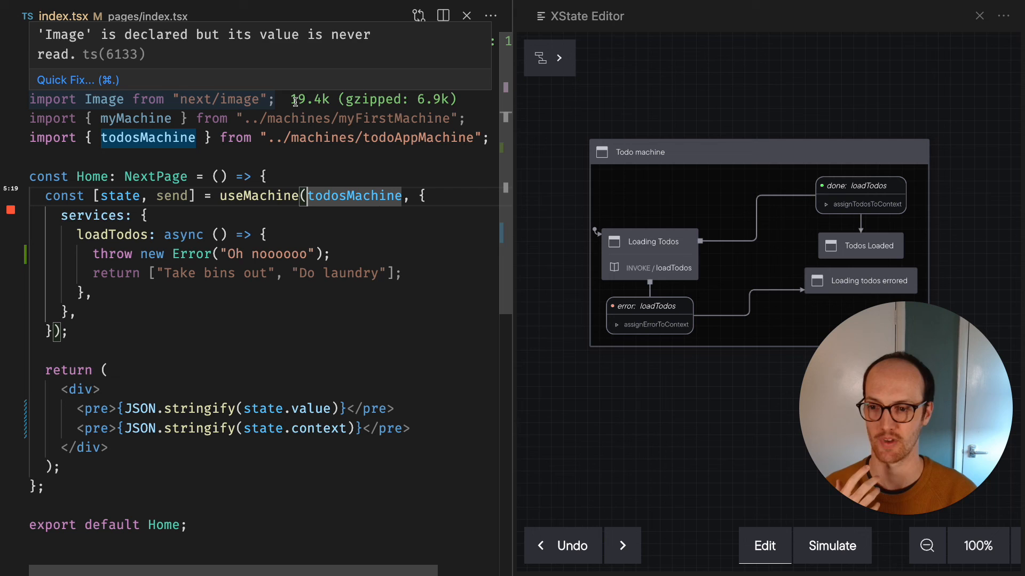
mouse_move(344, 236)
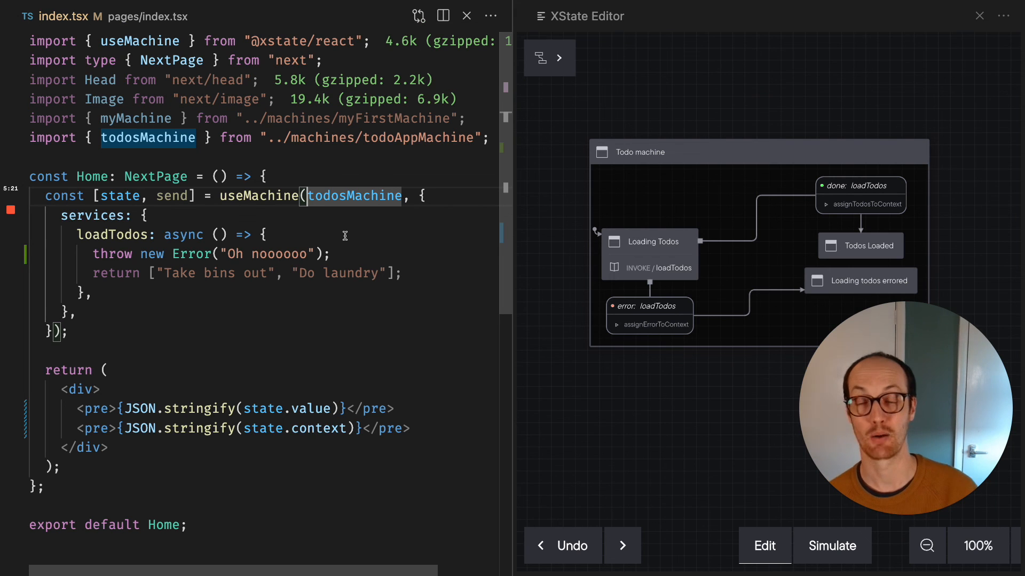